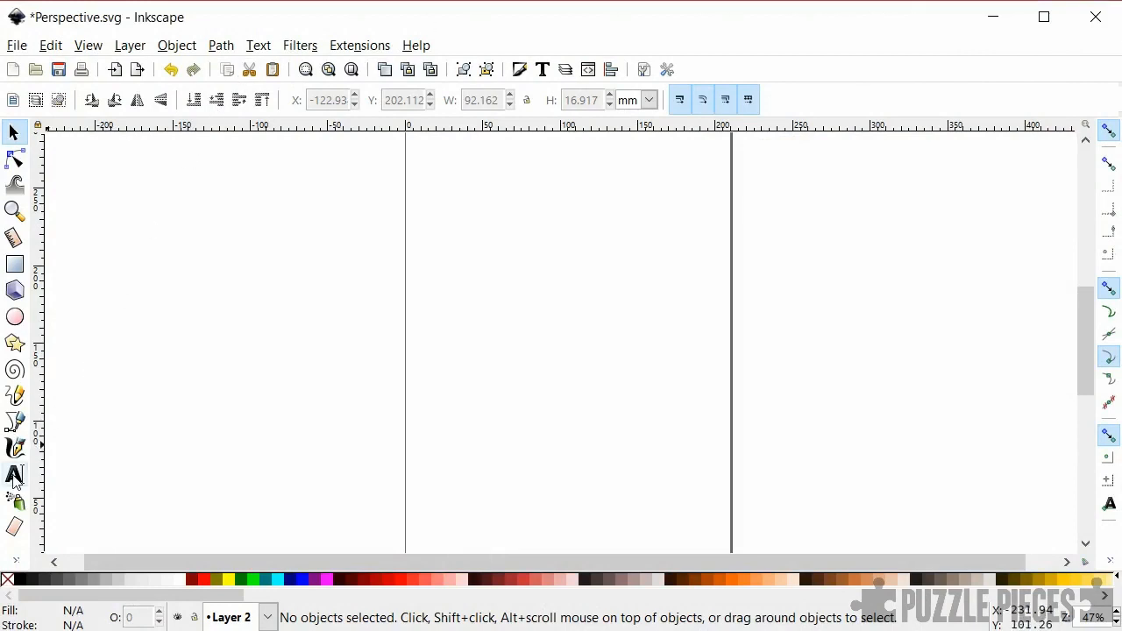
- Switch to the Text tool and browse font families to confirm Garamond at 72 pt
{"action": "left_click", "coordinate": [15, 475]}
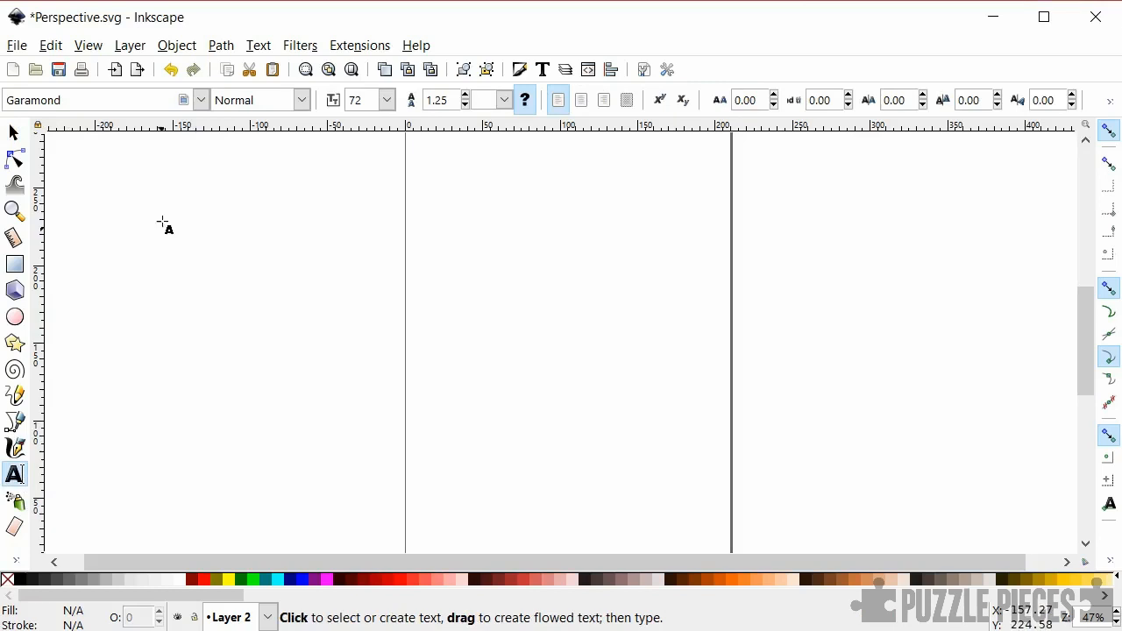
{"action": "left_click", "coordinate": [201, 100]}
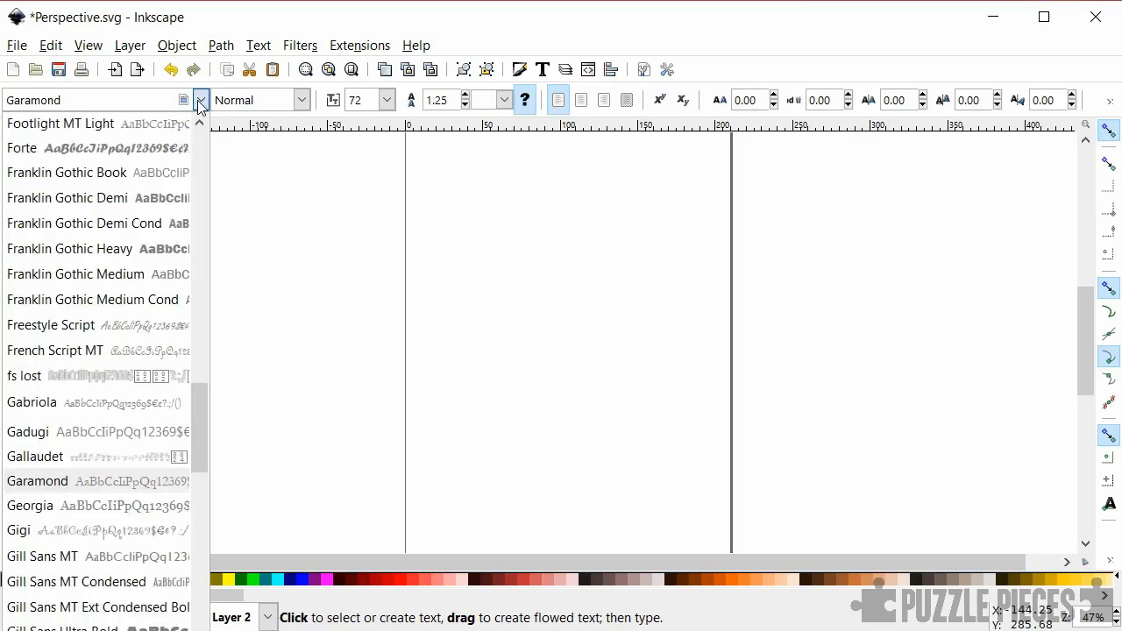
{"action": "mouse_move", "coordinate": [127, 166]}
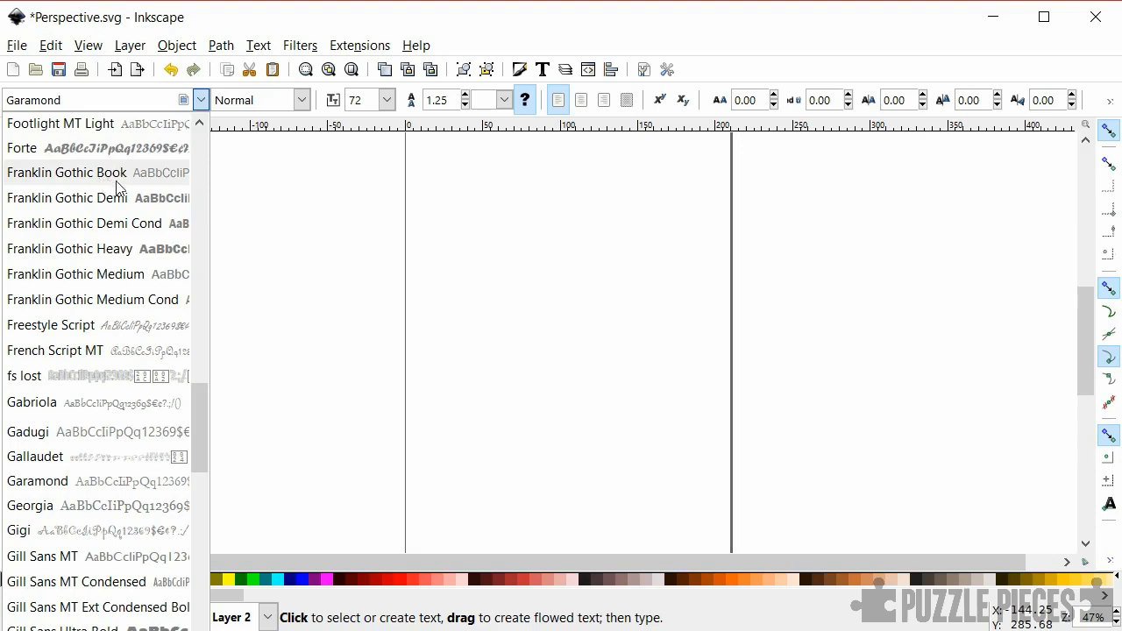
{"action": "mouse_move", "coordinate": [163, 197]}
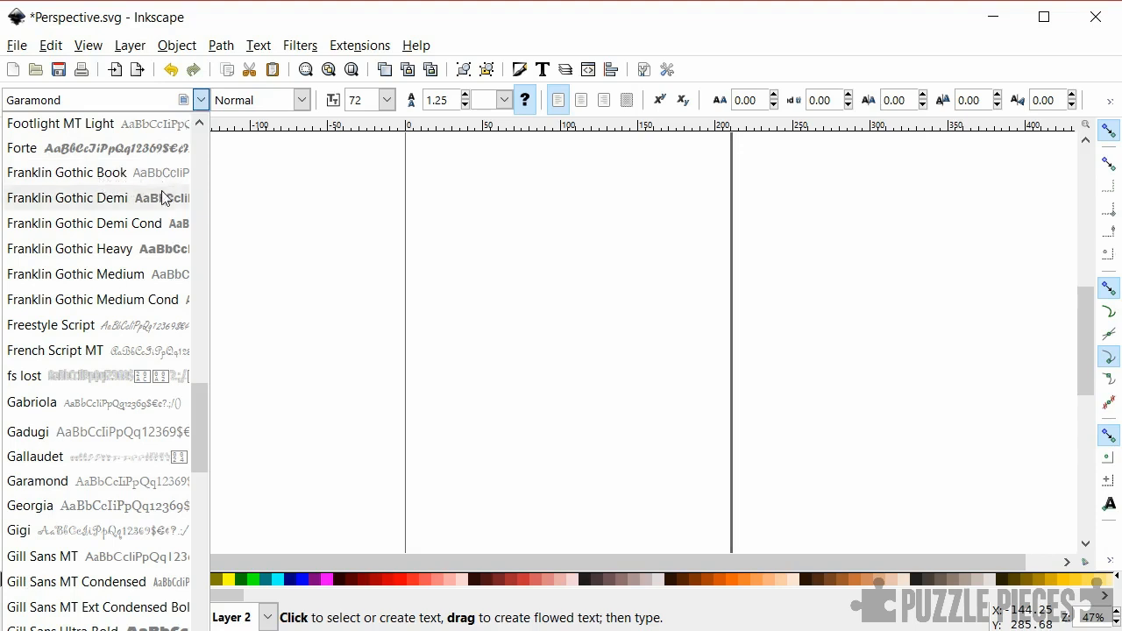
{"action": "mouse_move", "coordinate": [111, 440]}
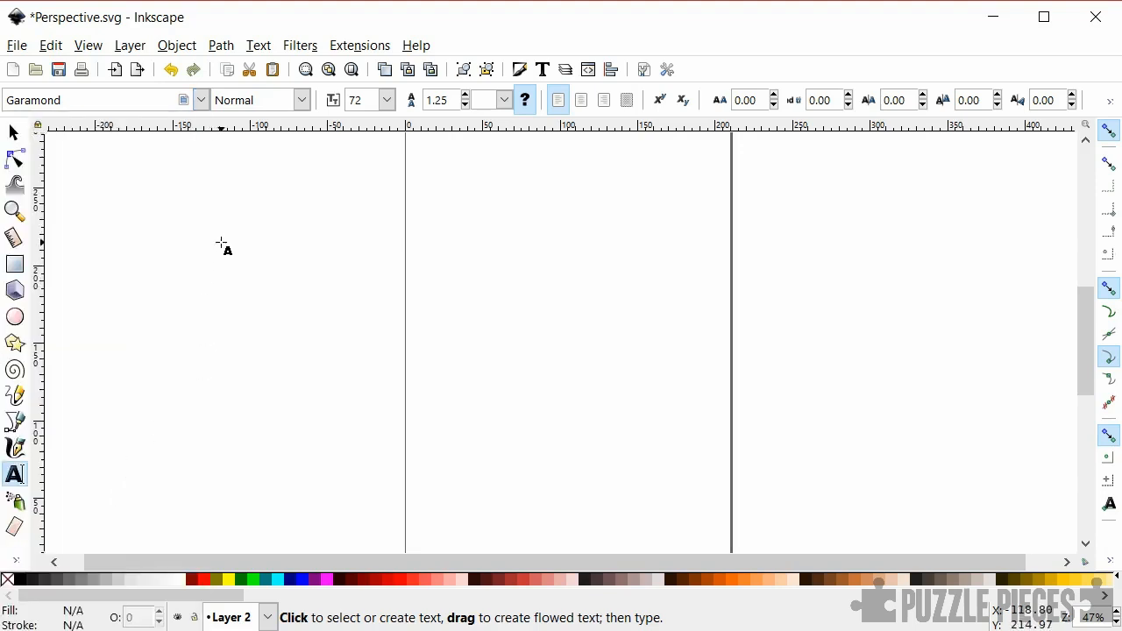
- Type 'SECRET MESSAGE' near the top left of the canvas
{"action": "left_click", "coordinate": [266, 272]}
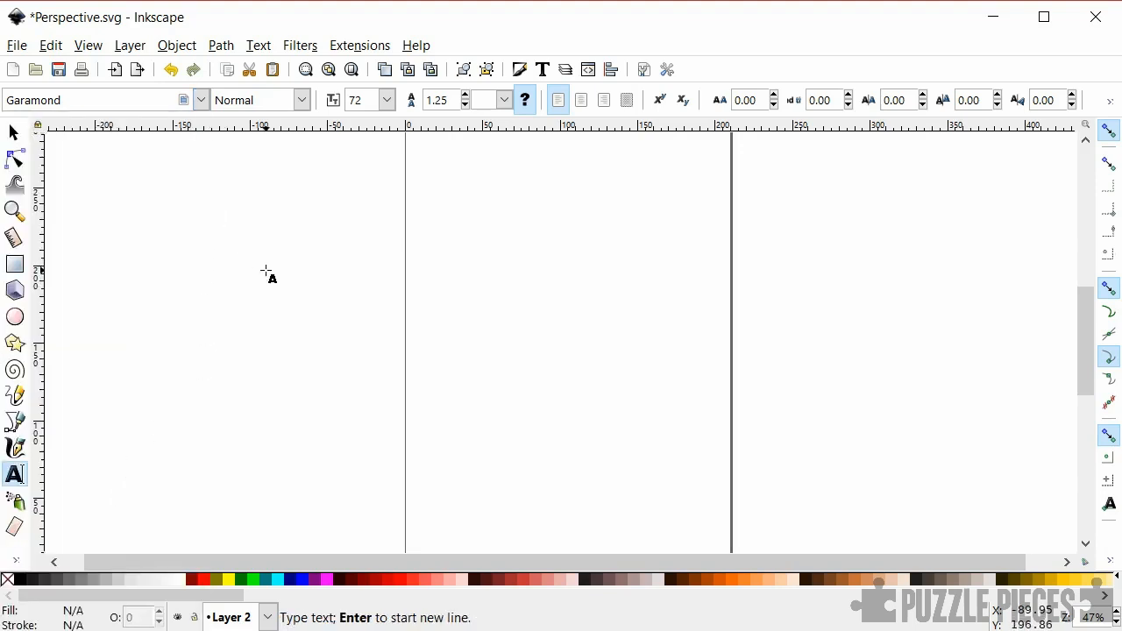
{"action": "type", "text": "SECRE"}
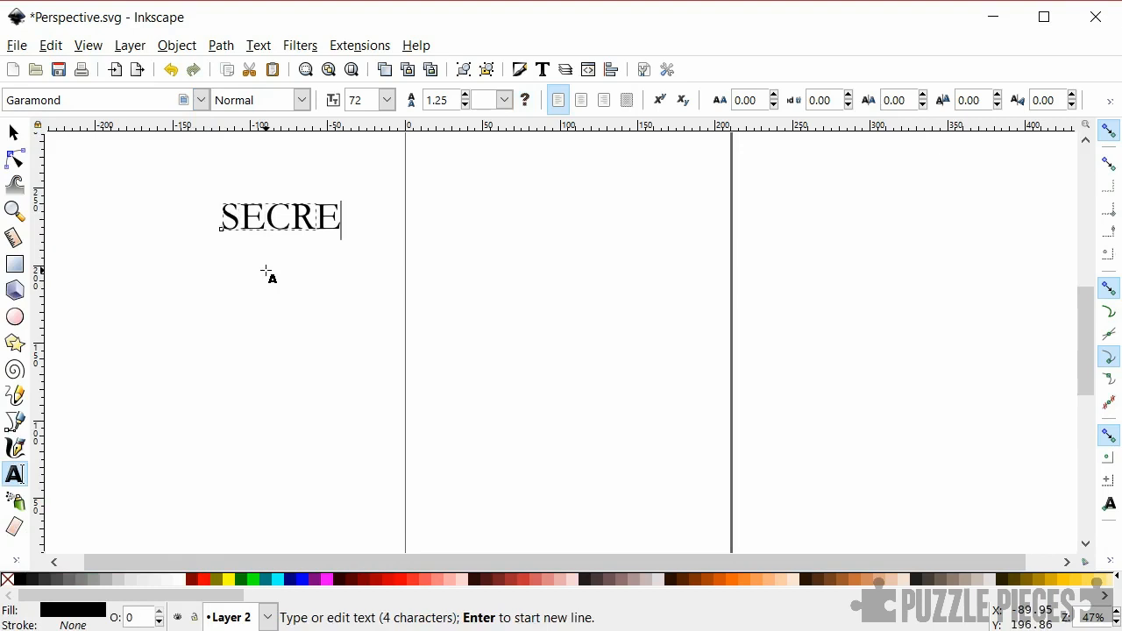
{"action": "type", "text": "T MESSAGE"}
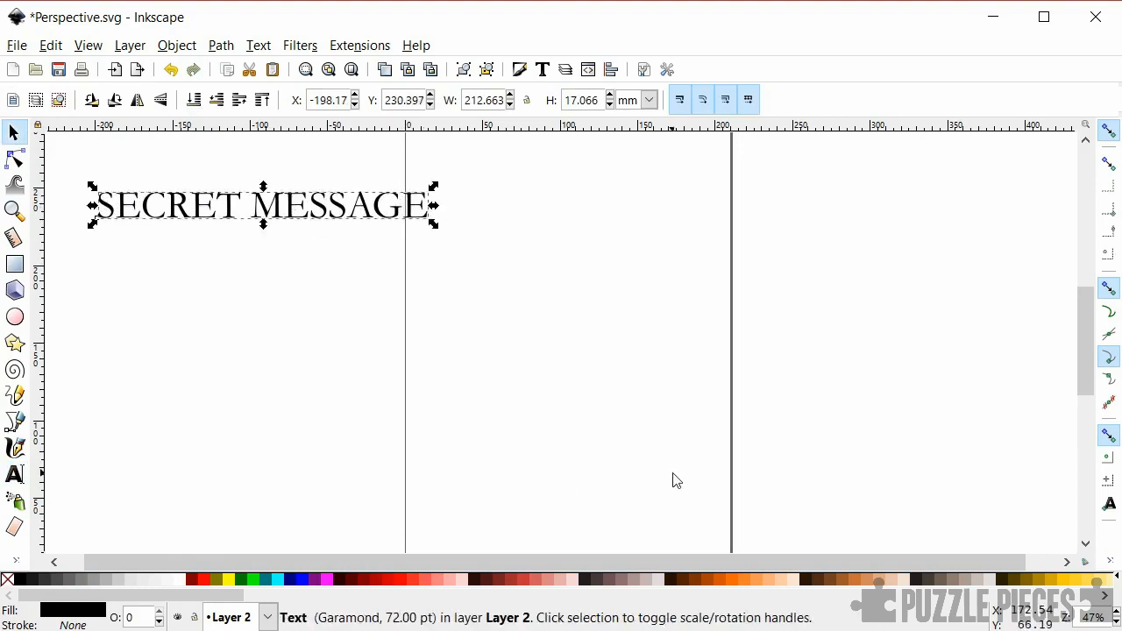
- Turn on the page grid from the View menu
{"action": "left_click", "coordinate": [88, 45]}
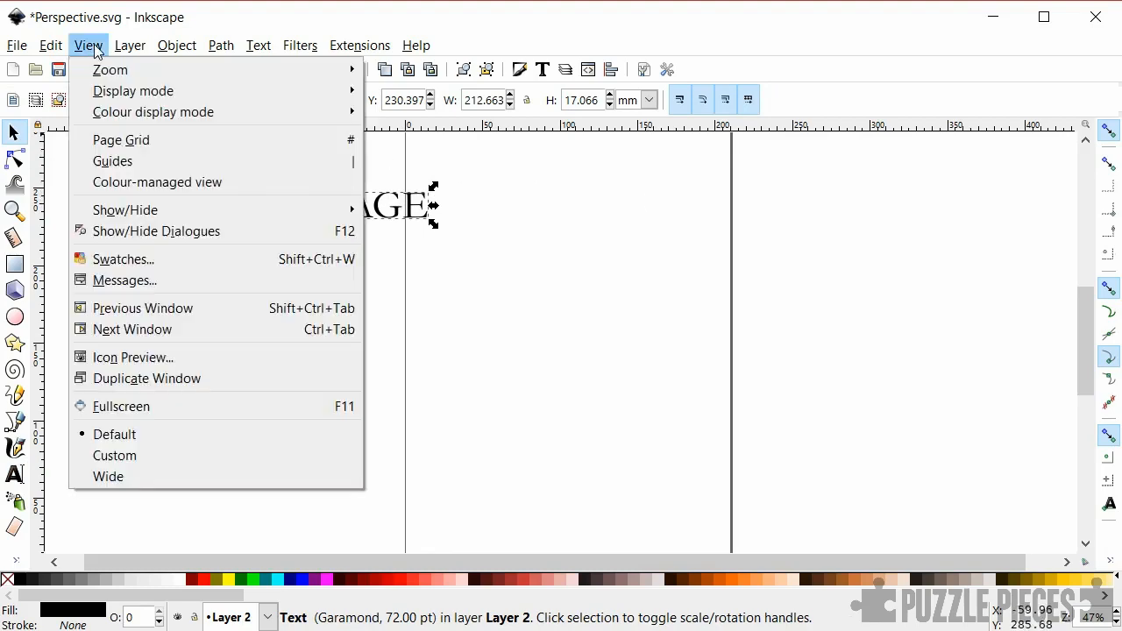
{"action": "mouse_move", "coordinate": [121, 140]}
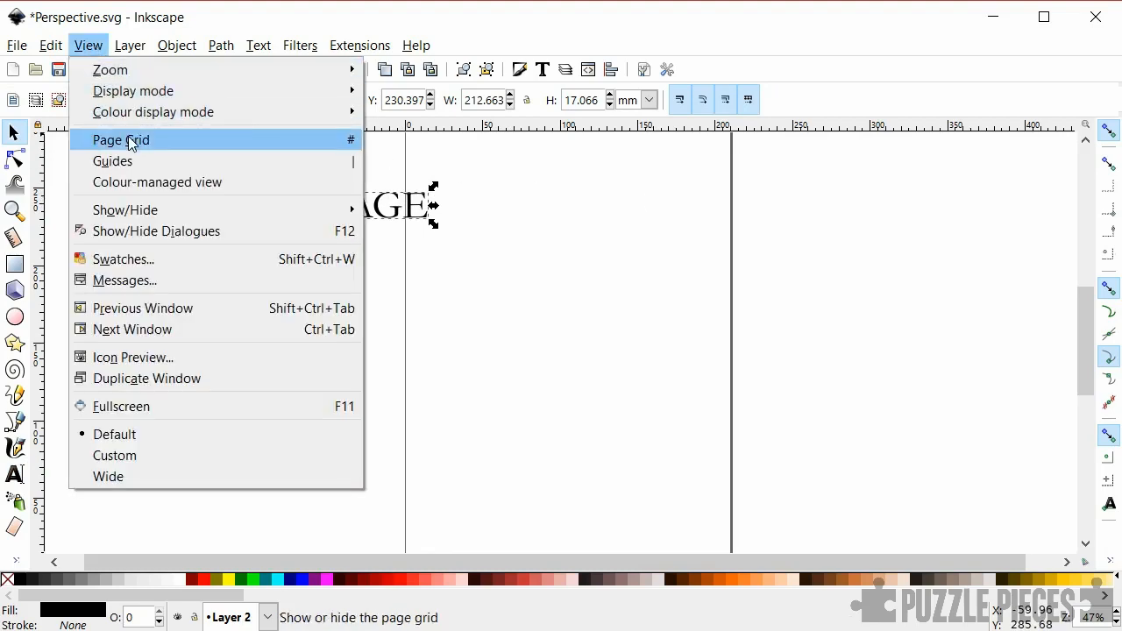
{"action": "left_click", "coordinate": [121, 139]}
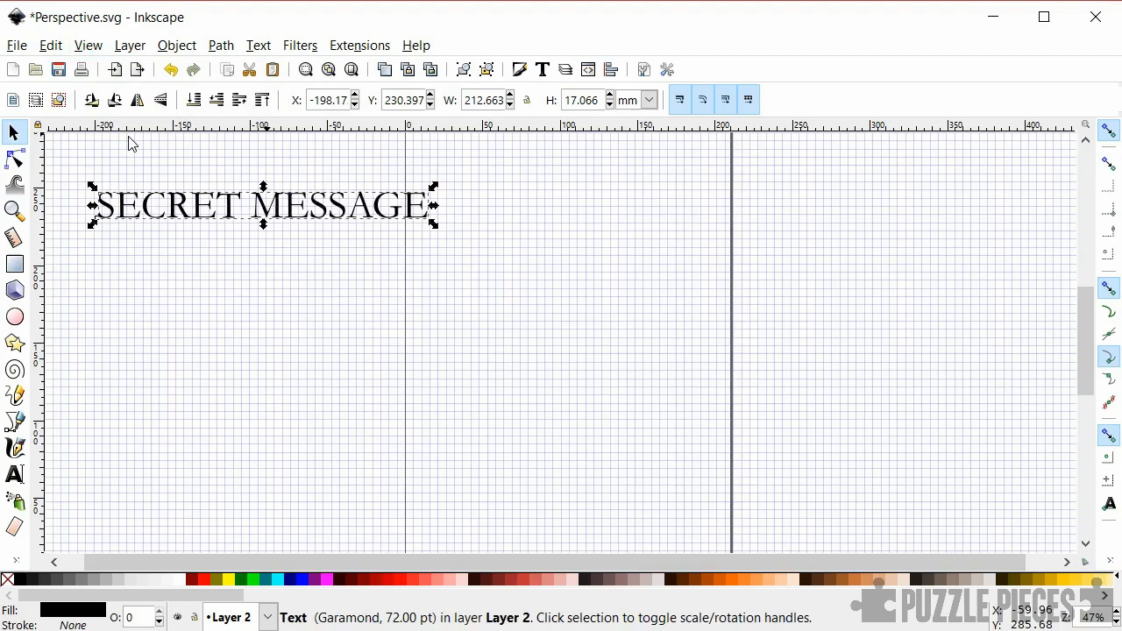
{"action": "mouse_move", "coordinate": [25, 427]}
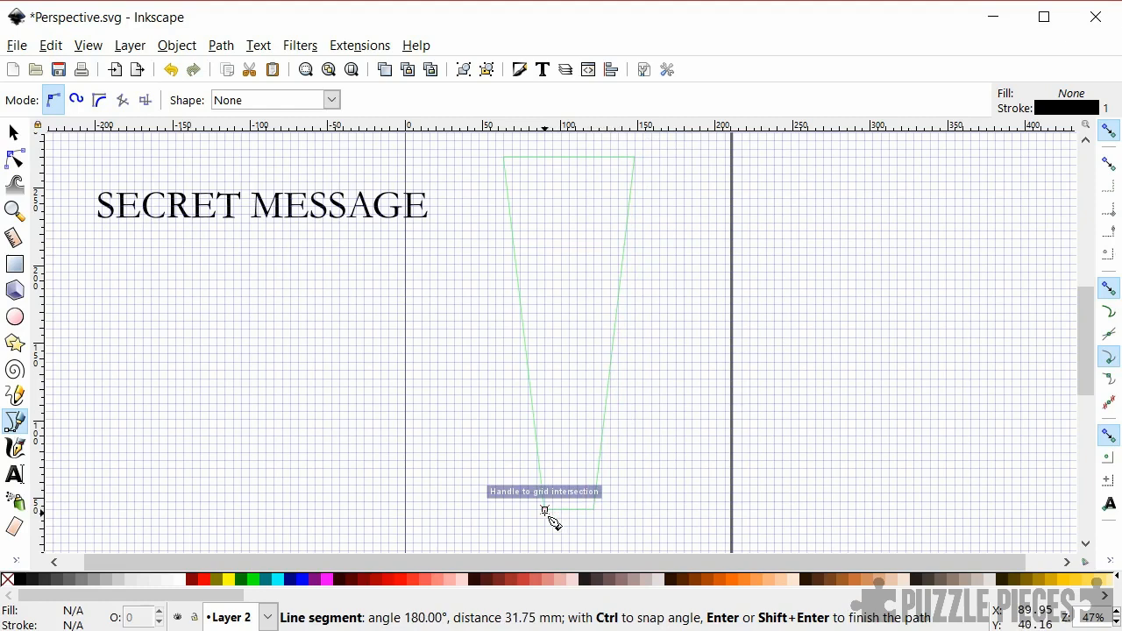
- Finish the tapered trapezoid path and return to the Selector tool
{"action": "key", "text": "Return"}
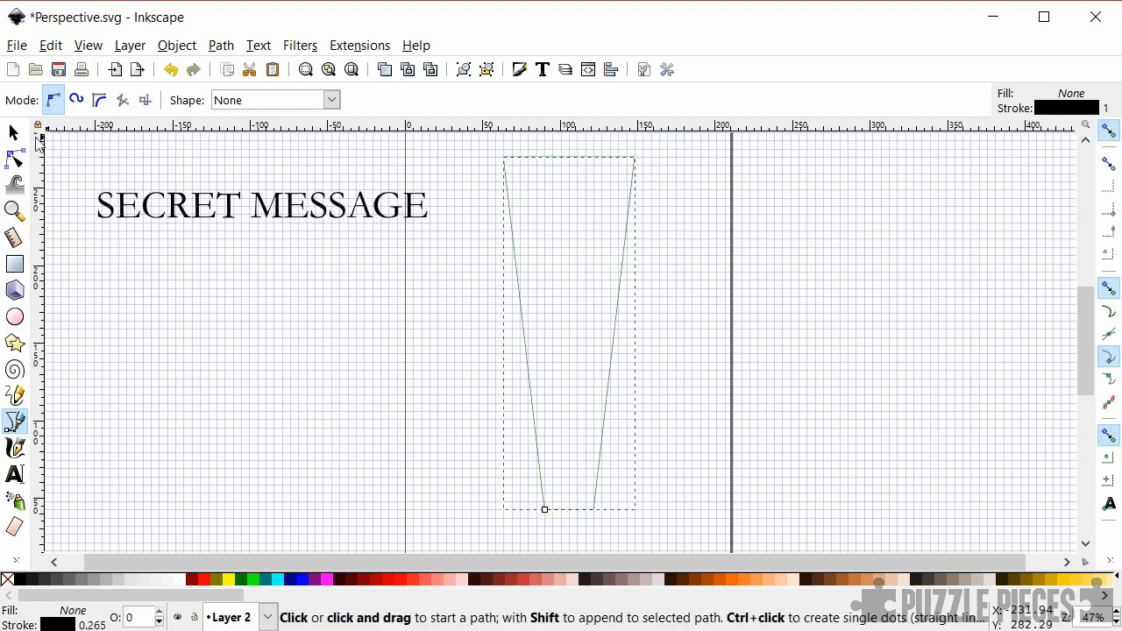
{"action": "left_click", "coordinate": [14, 132]}
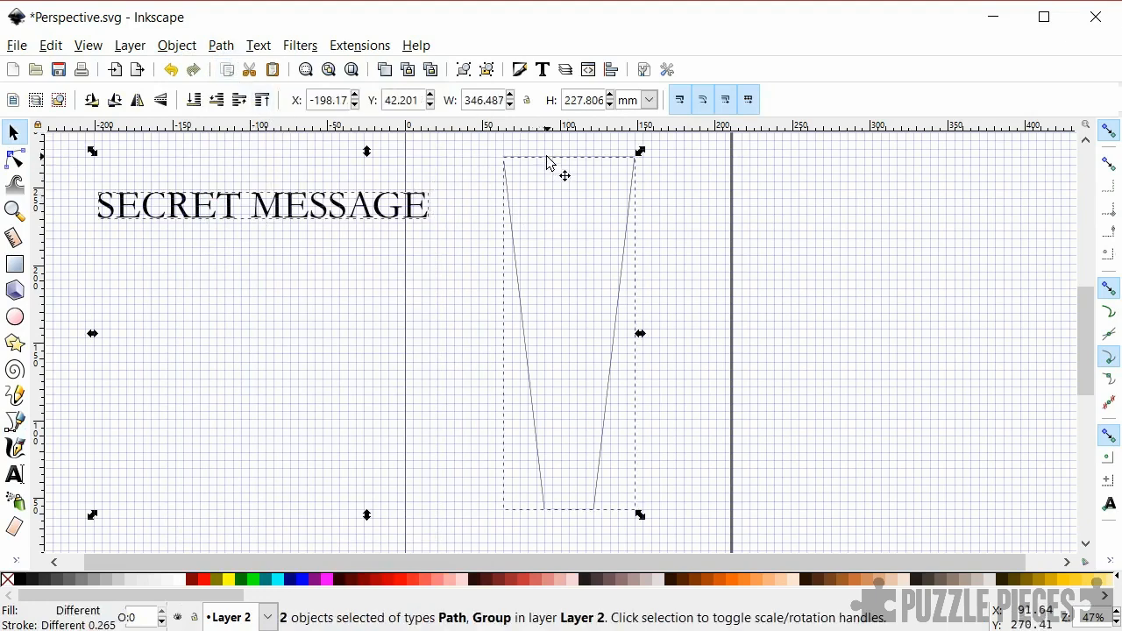
- Open Extensions to reach Modify Path > Perspective with text and trapezoid selected
{"action": "left_click", "coordinate": [359, 45]}
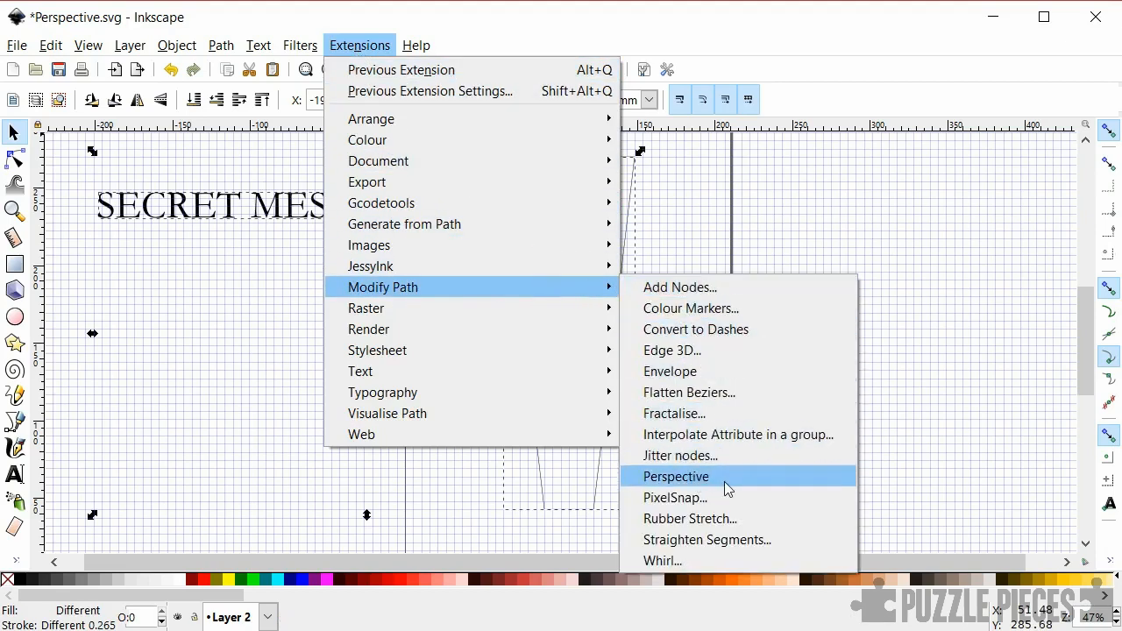
- Apply Perspective to warp SECRET MESSAGE into the trapezoid shape
{"action": "left_click", "coordinate": [675, 476]}
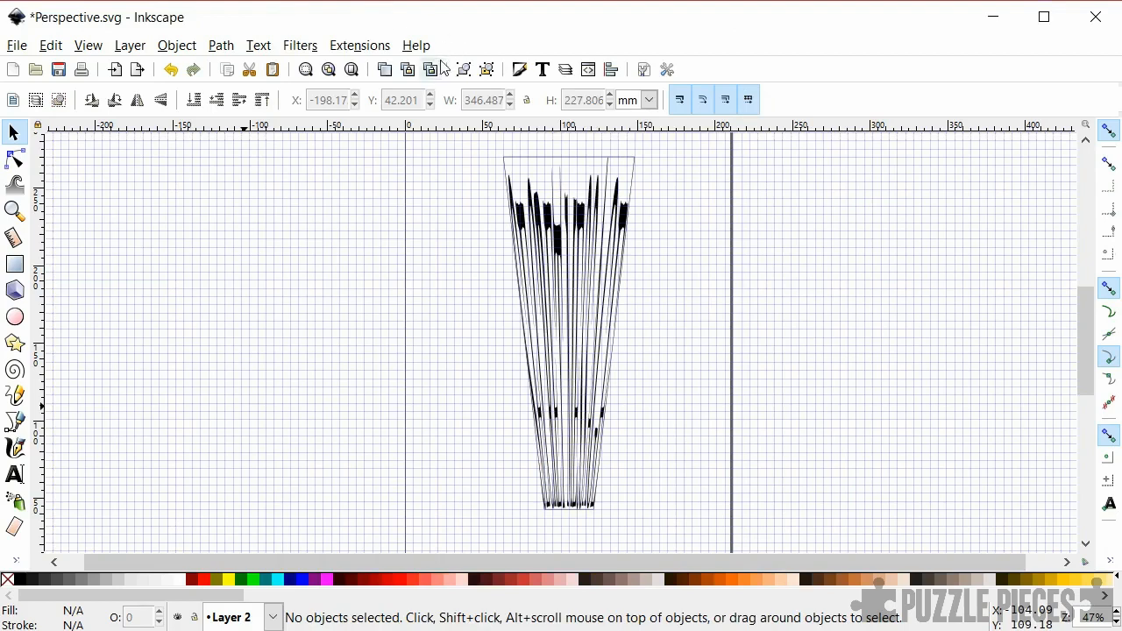
{"action": "mouse_move", "coordinate": [489, 324]}
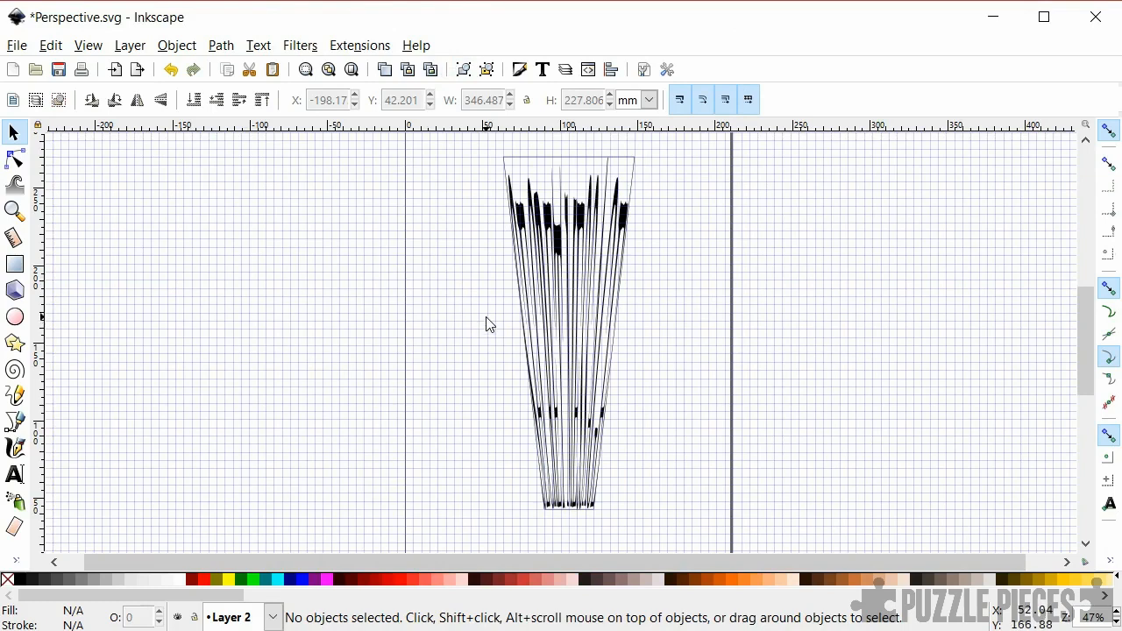
{"action": "mouse_move", "coordinate": [538, 165]}
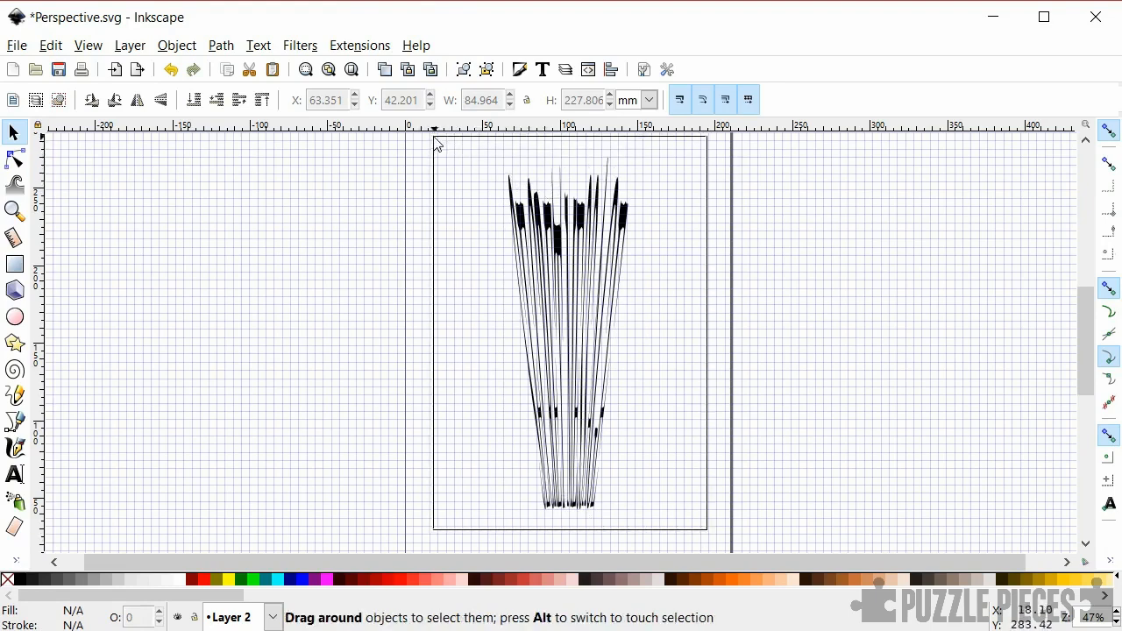
- Select the warped text and open the PNG export settings for the selection
{"action": "left_click", "coordinate": [16, 45]}
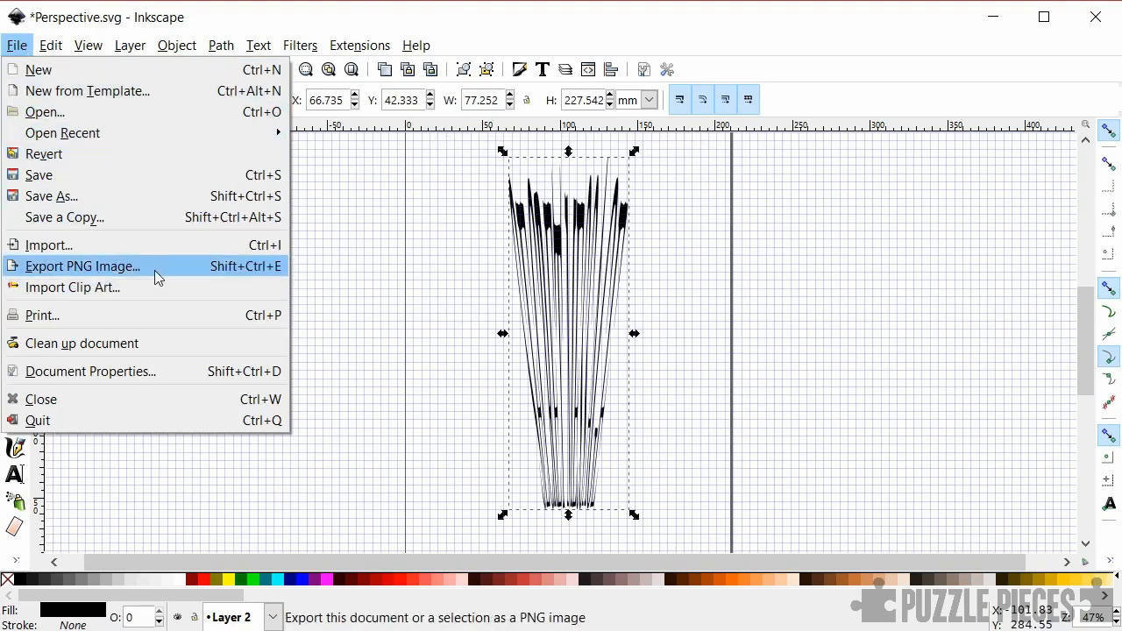
{"action": "left_click", "coordinate": [82, 266]}
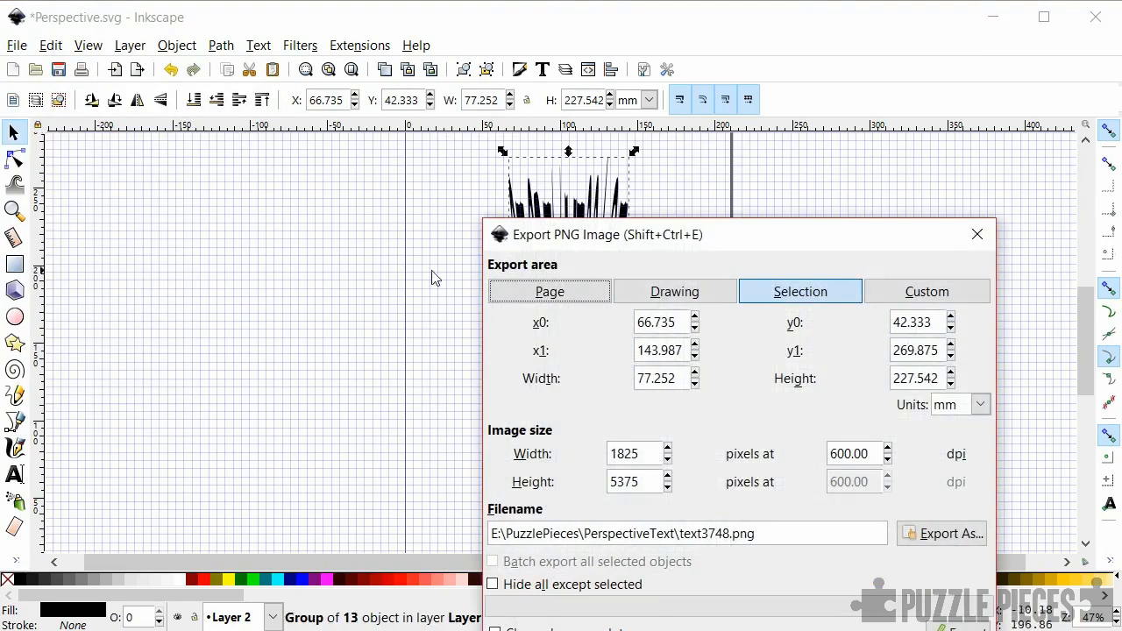